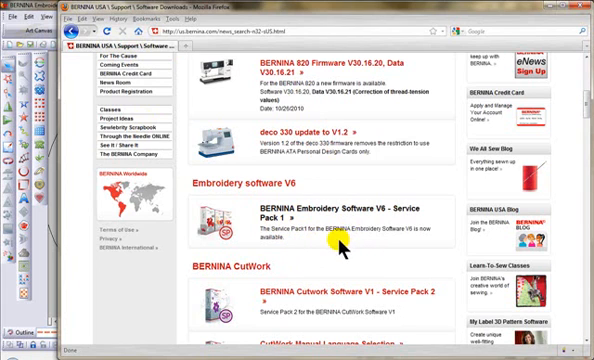
mouse_move(50, 312)
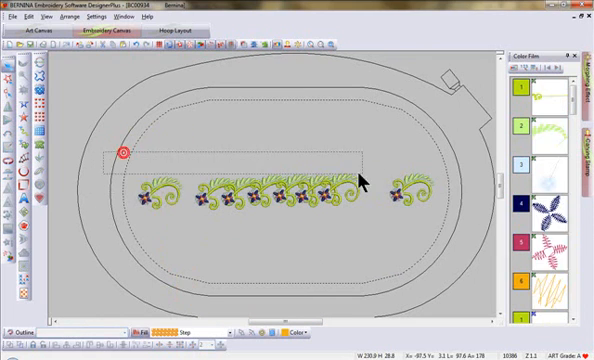
- Align the floral motifs on one horizontal centre line and space them evenly across the row
click(270, 200)
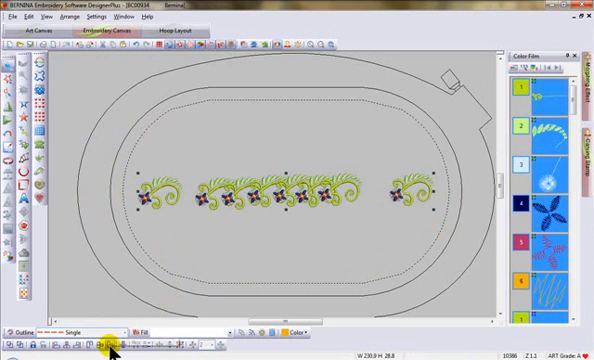
mouse_move(100, 350)
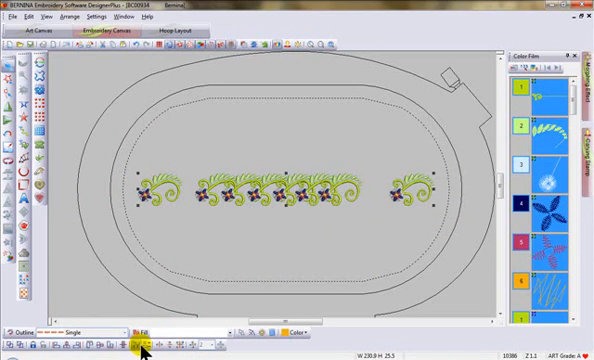
click(128, 350)
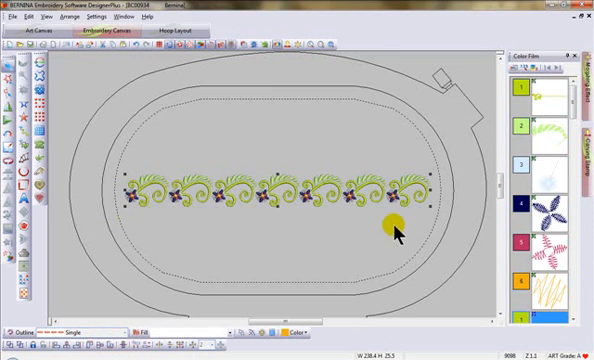
mouse_move(325, 290)
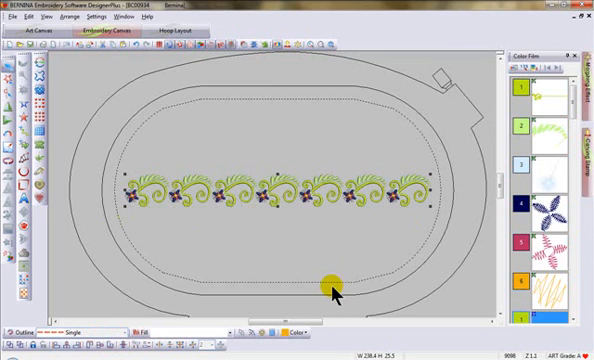
mouse_move(338, 293)
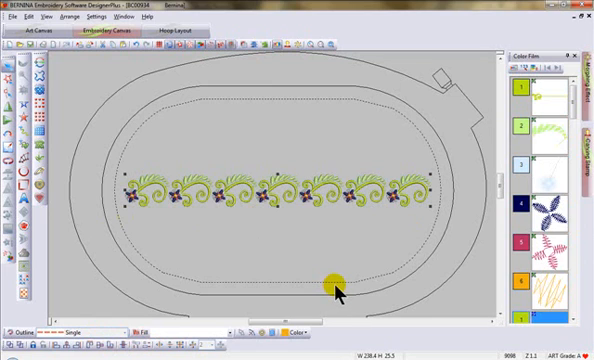